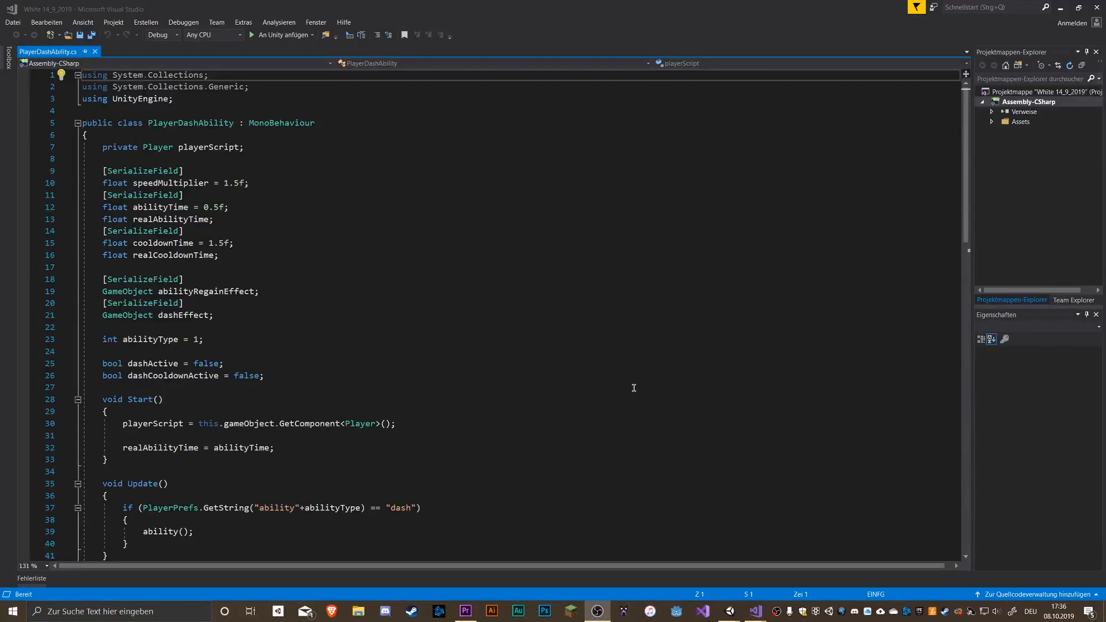
- Select Slowmo, the time-slowing clock icon, as the MOVEMENT ability in the Abilities menu
scroll(down, 3)
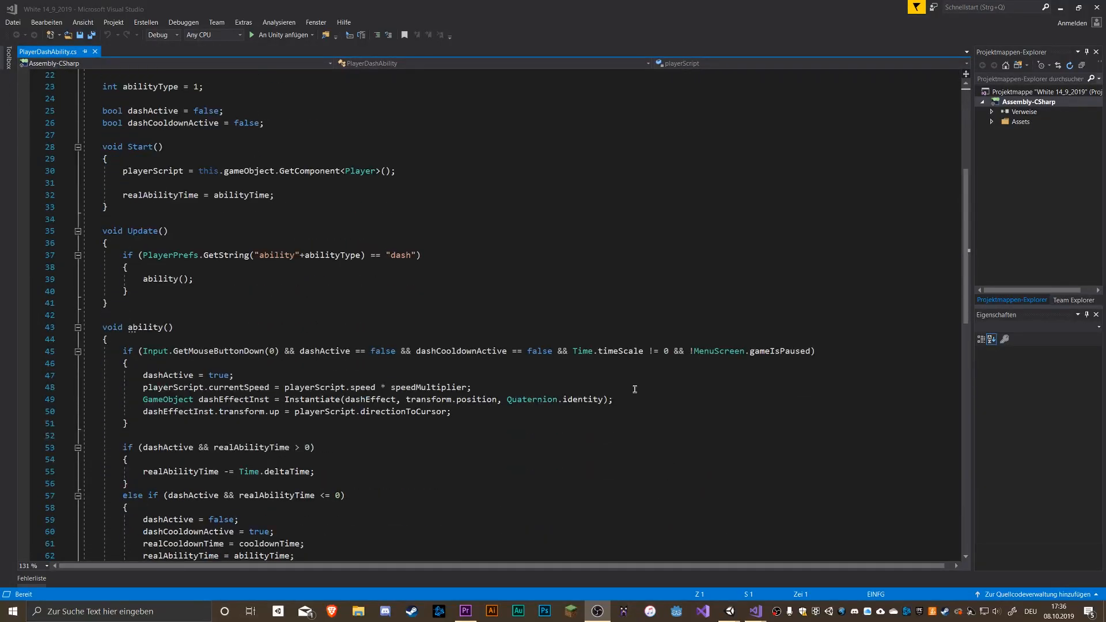
scroll(down, 3)
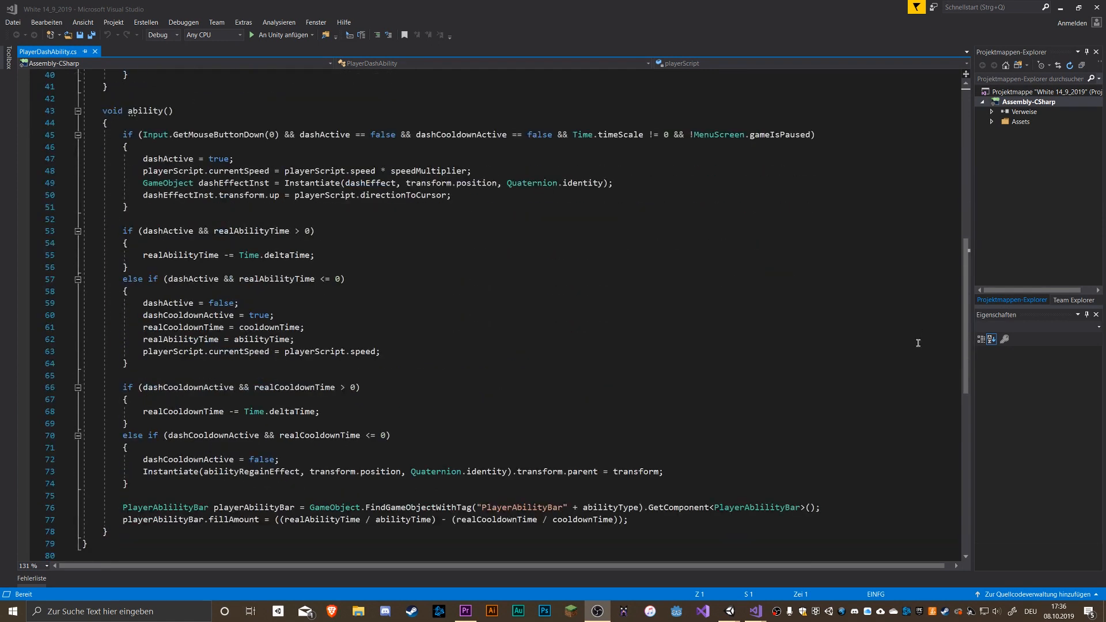
scroll(up, 3)
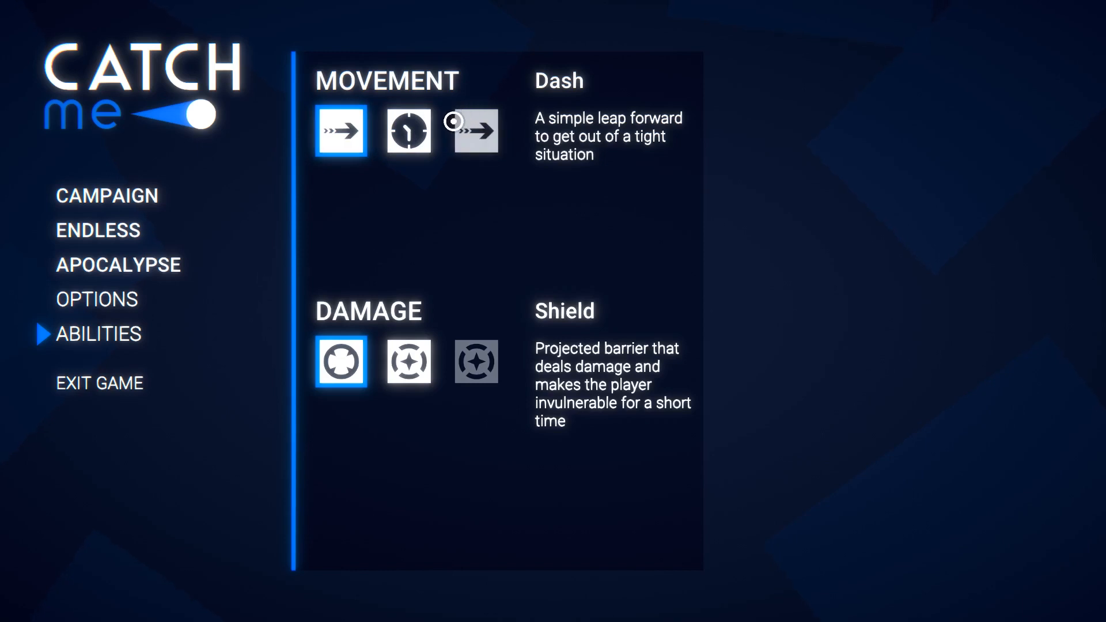
click(407, 132)
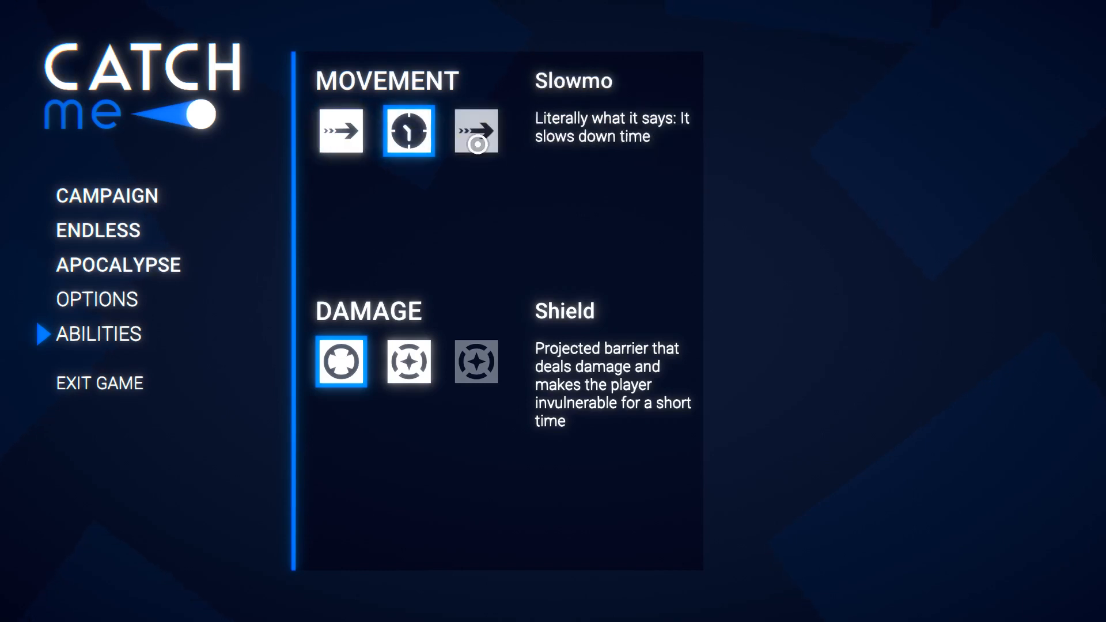
click(340, 130)
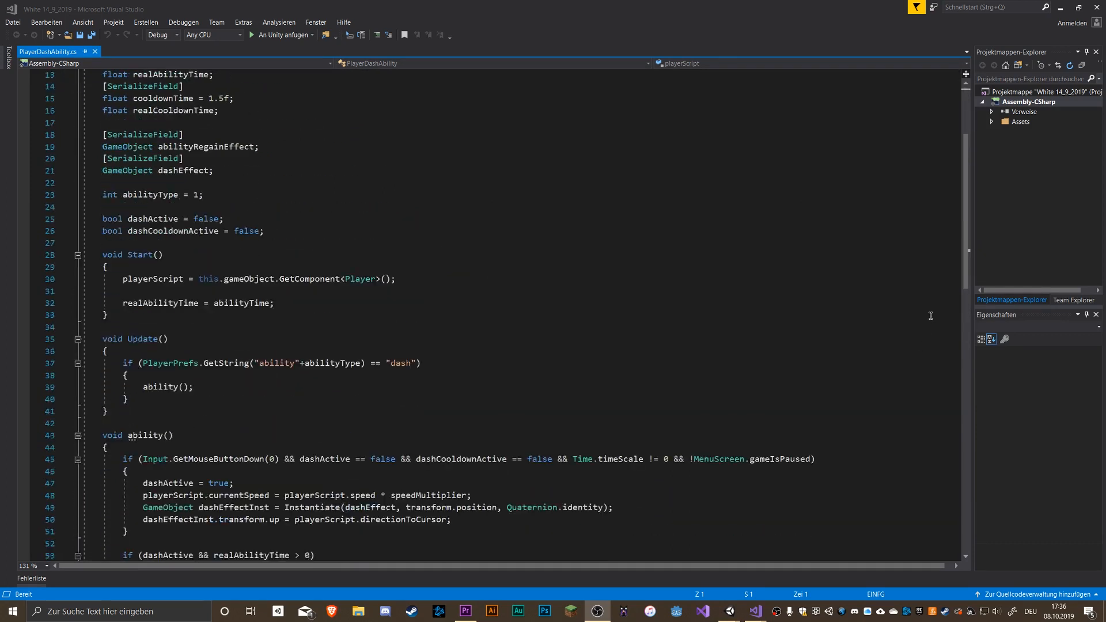
scroll(down, 3)
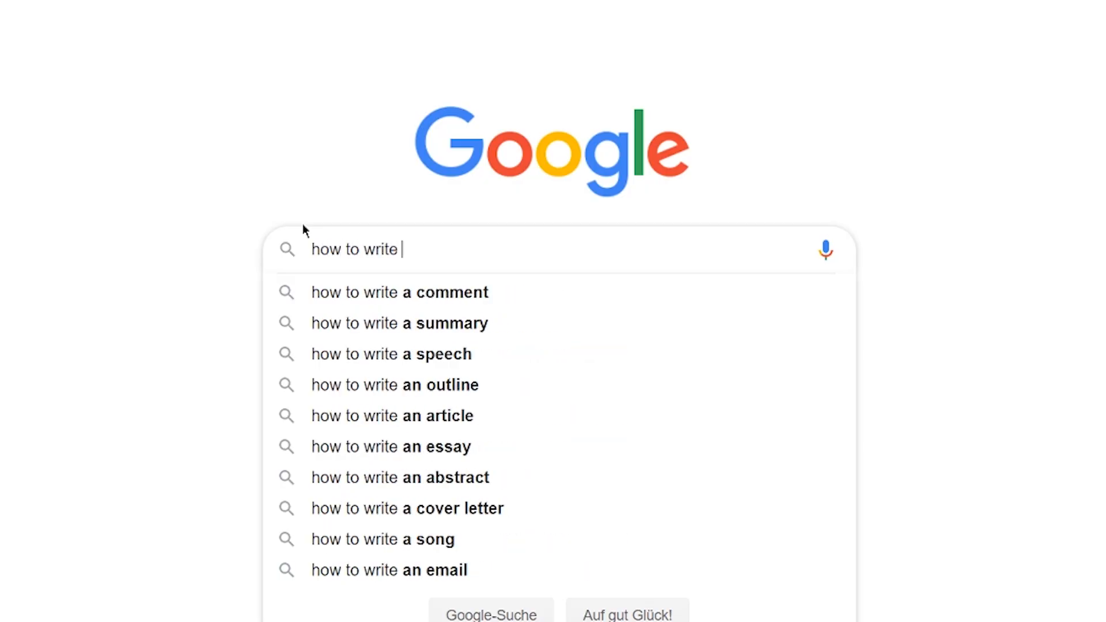
text(ability sys)
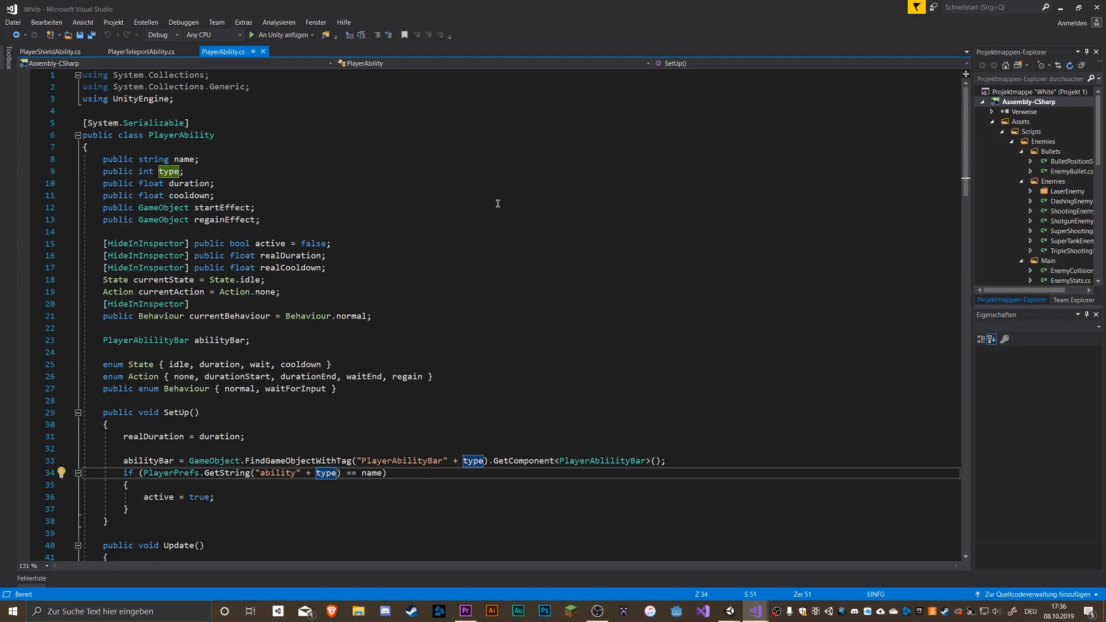
mouse_move(386, 185)
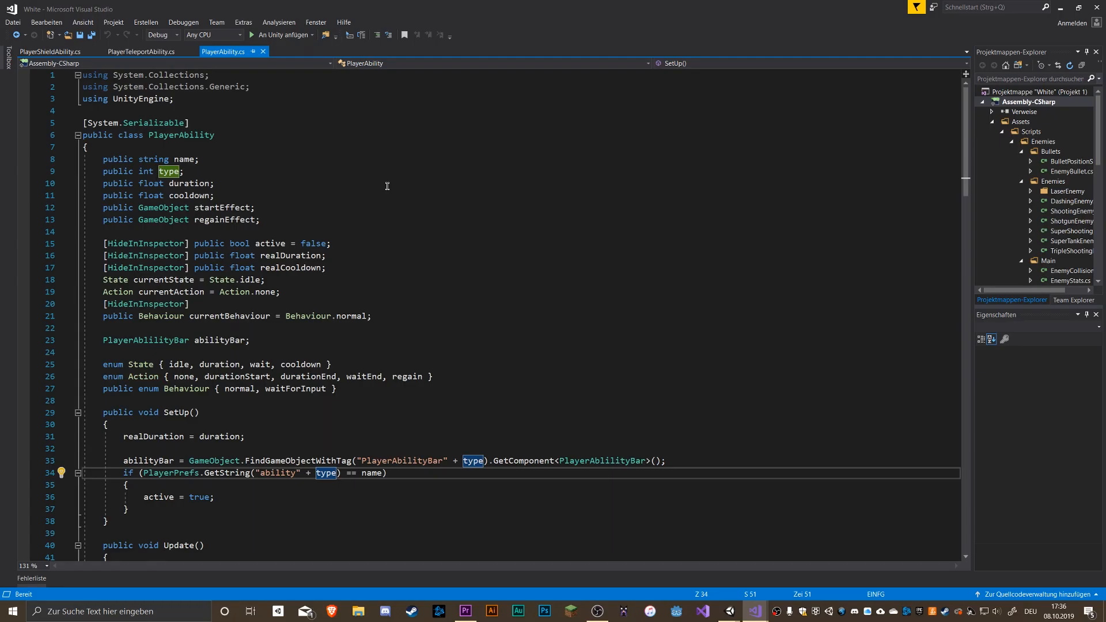
- Review PlayerAbility.cs, then show PlayerTeleportAbility.cs reusing the shared PlayerAbility class
scroll(down, 3)
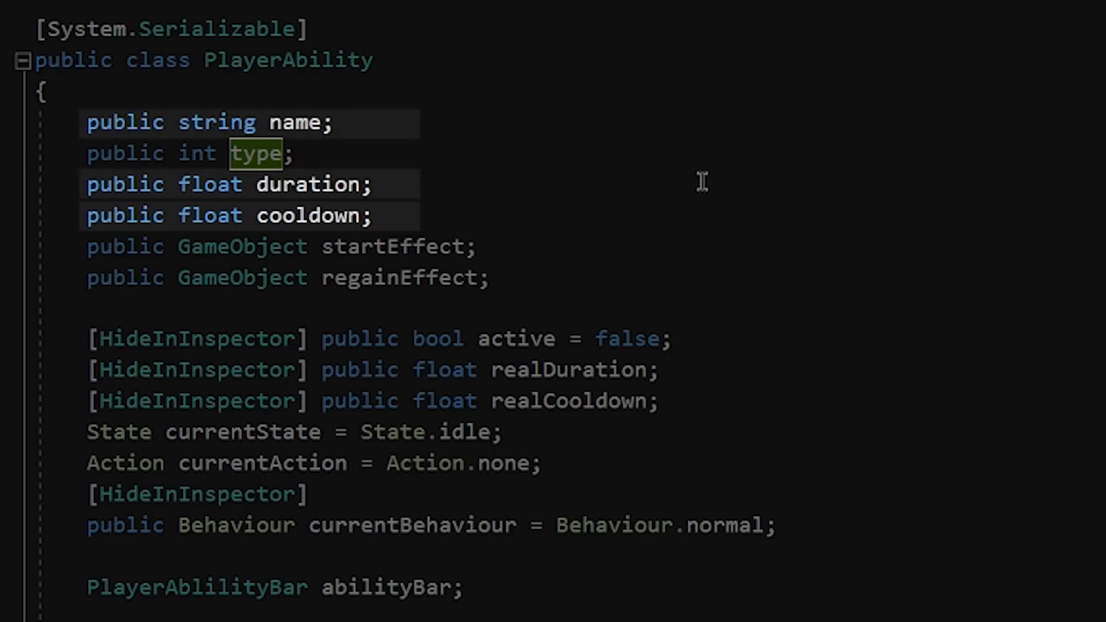
click(141, 51)
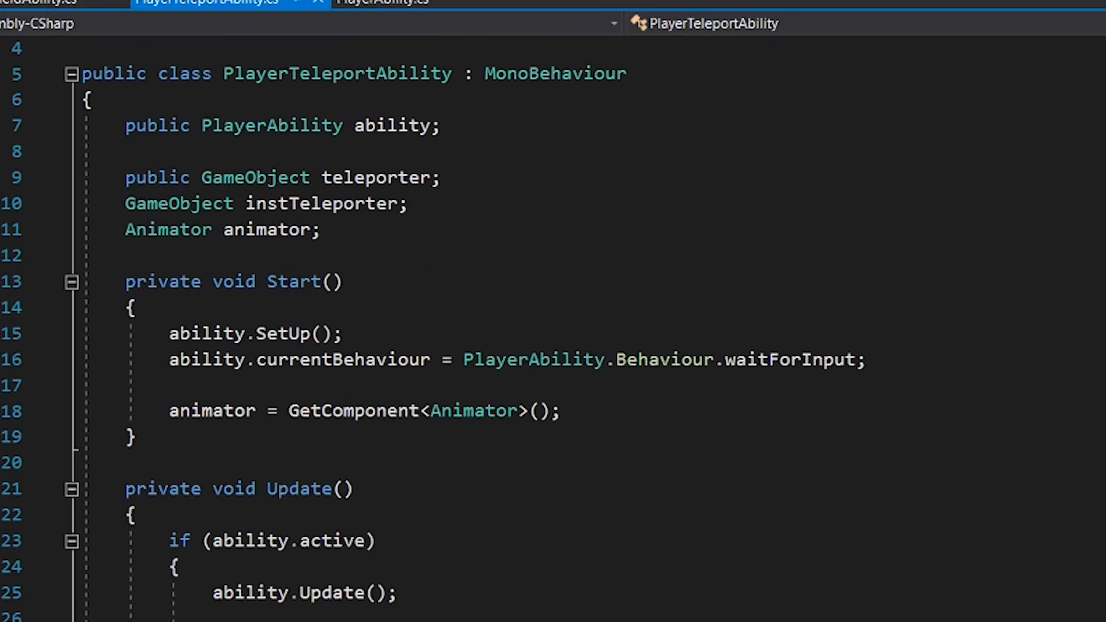
click(223, 51)
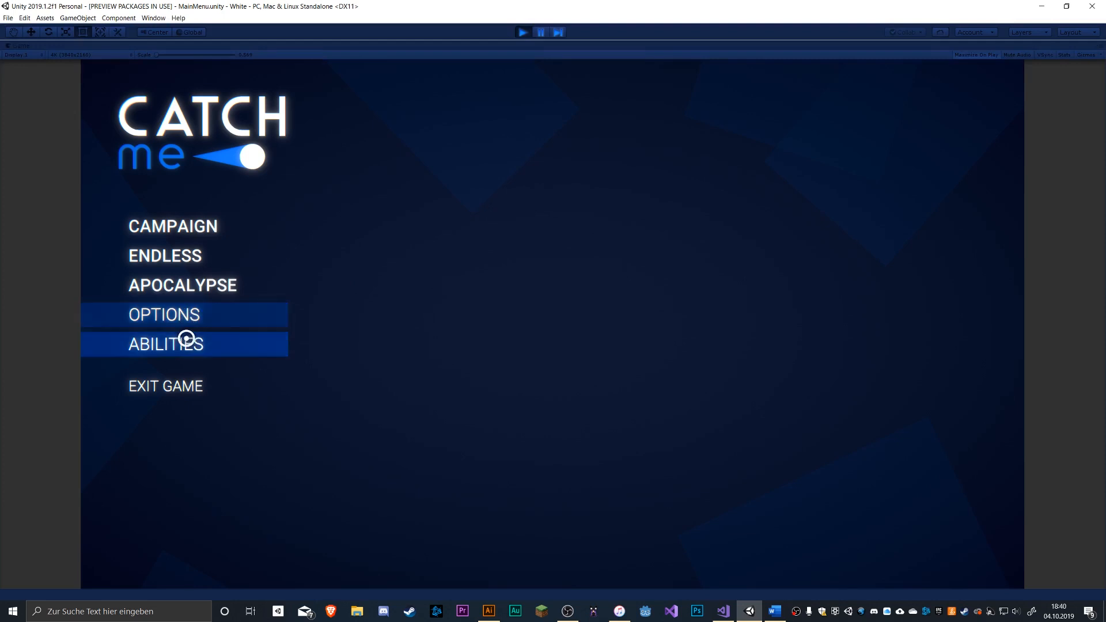
- Show the Abilities panel with three Movement and three Damage icons from the main menu
click(166, 345)
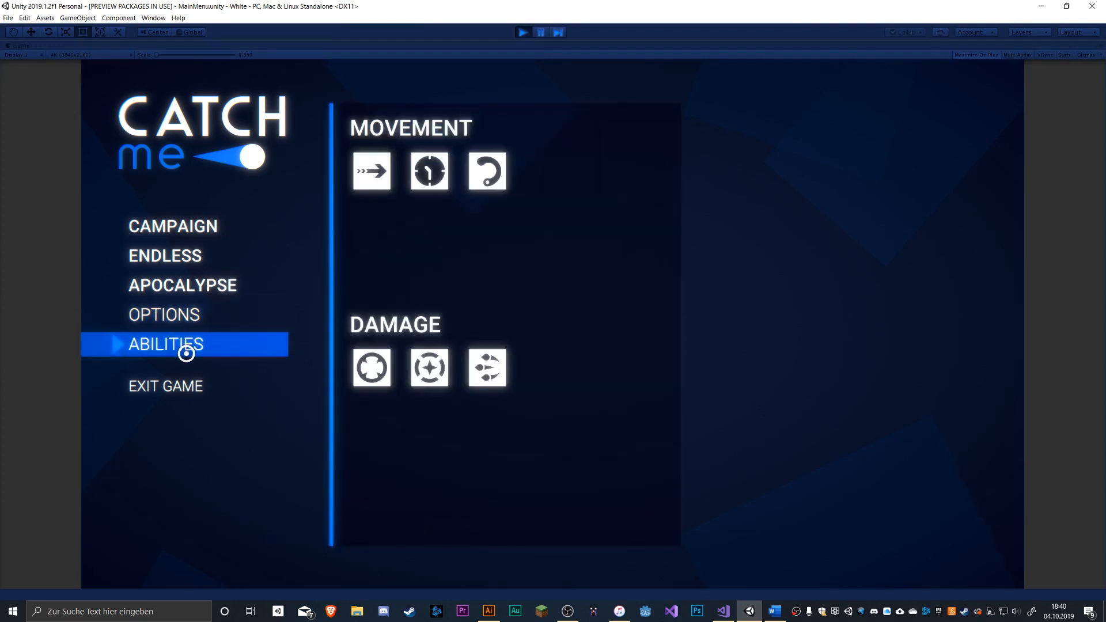